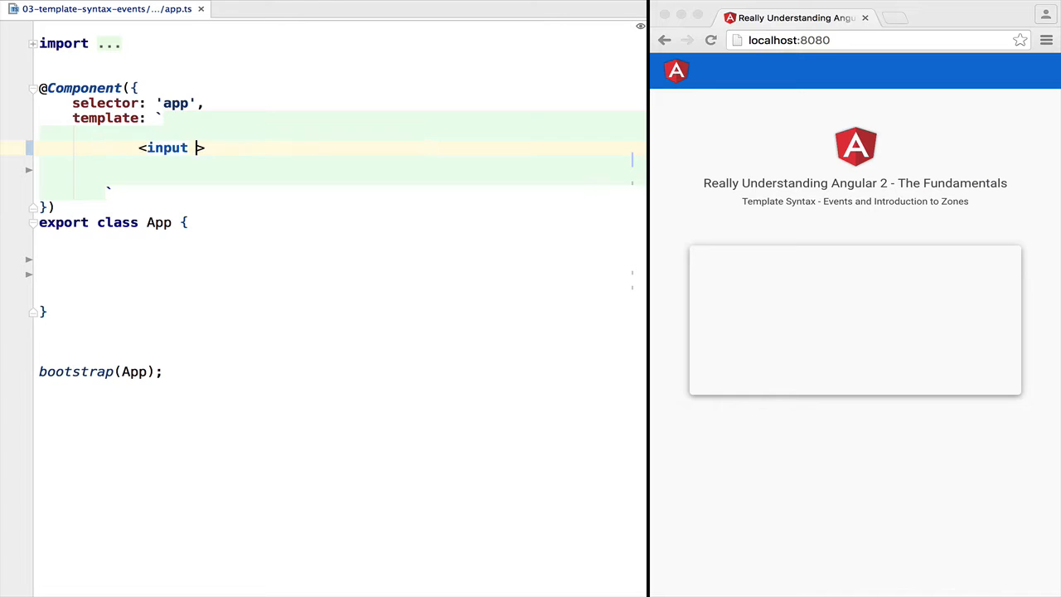
# Give the template input value="Hello World !" and #input, followed by {{input.value}}.
pyautogui.write('value=""')
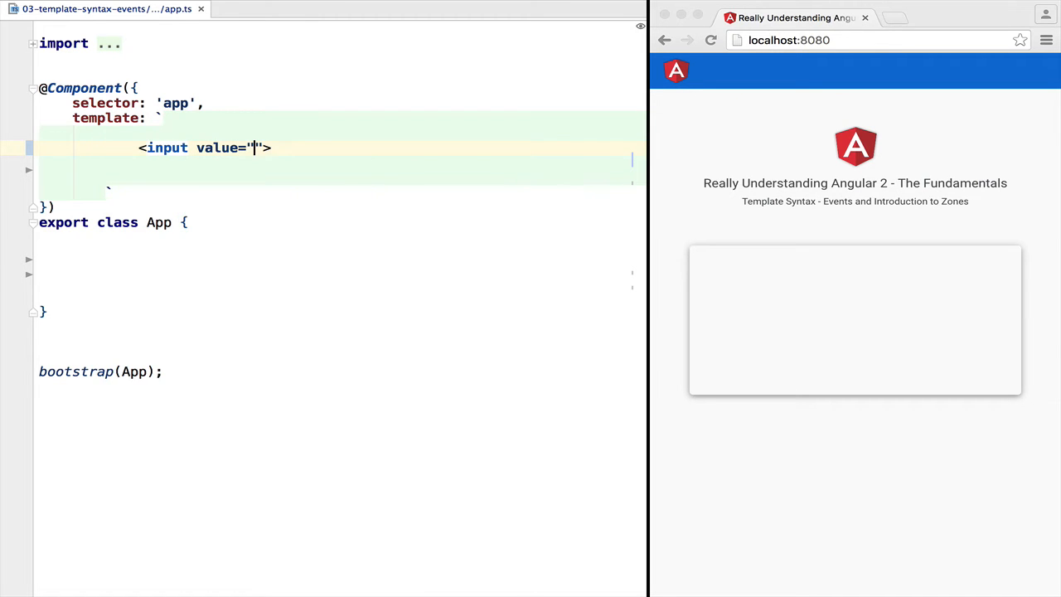
pyautogui.write('Hello')
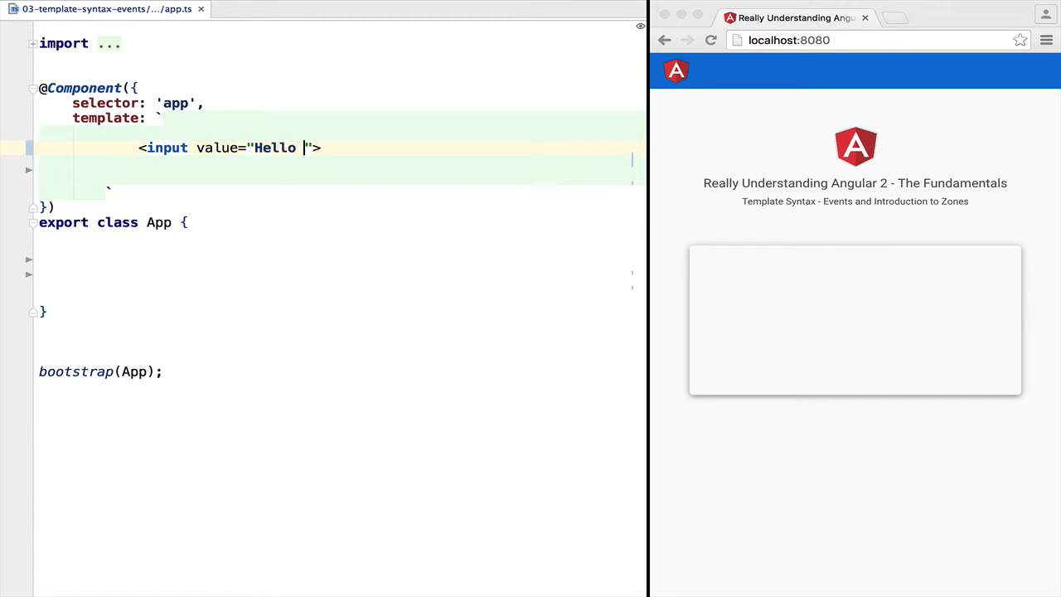
pyautogui.write('World !')
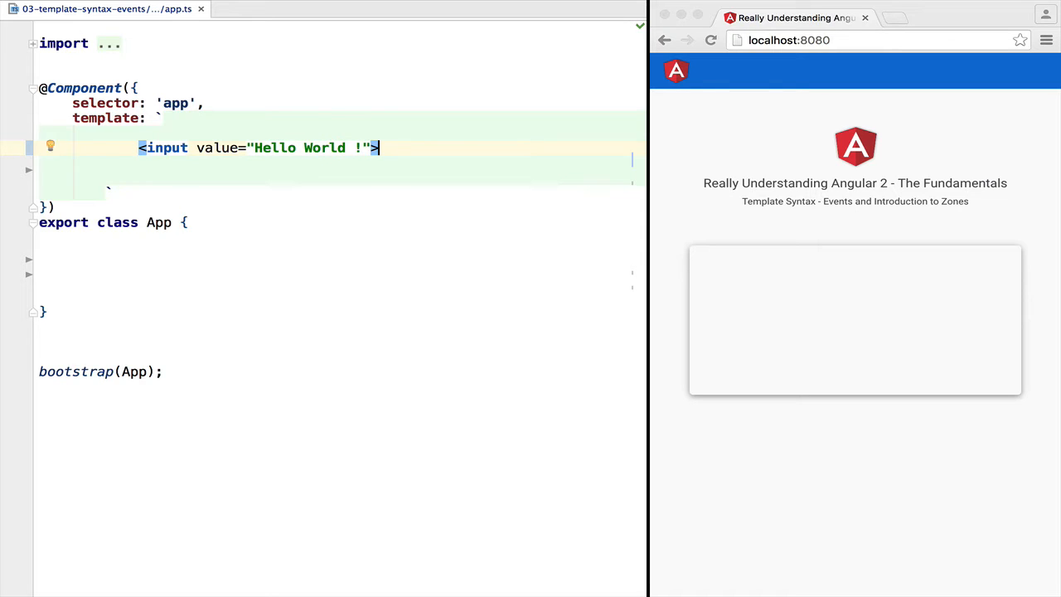
pyautogui.write('{{}}')
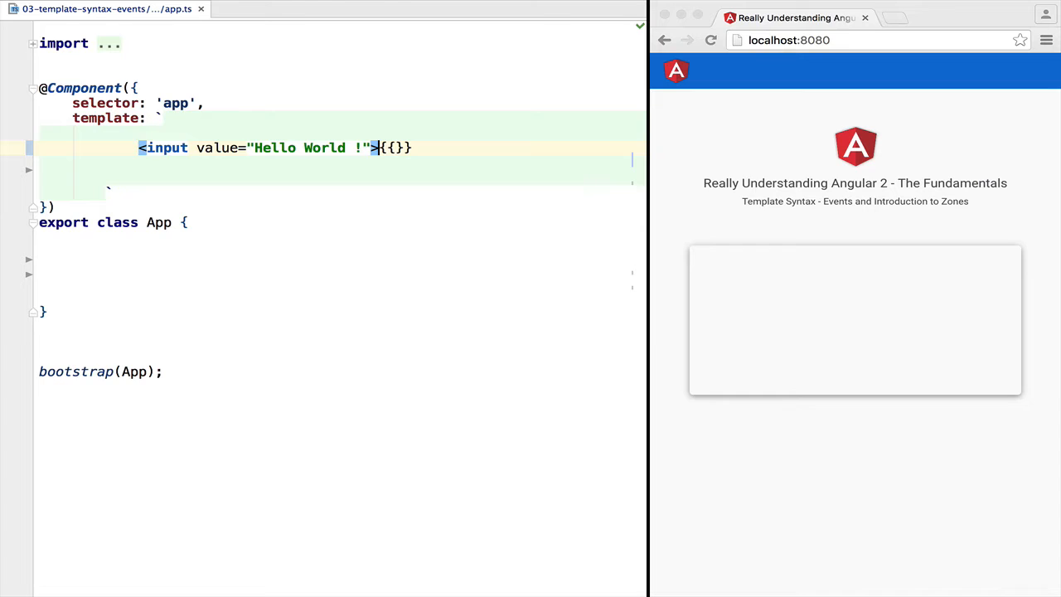
pyautogui.write('#inp')
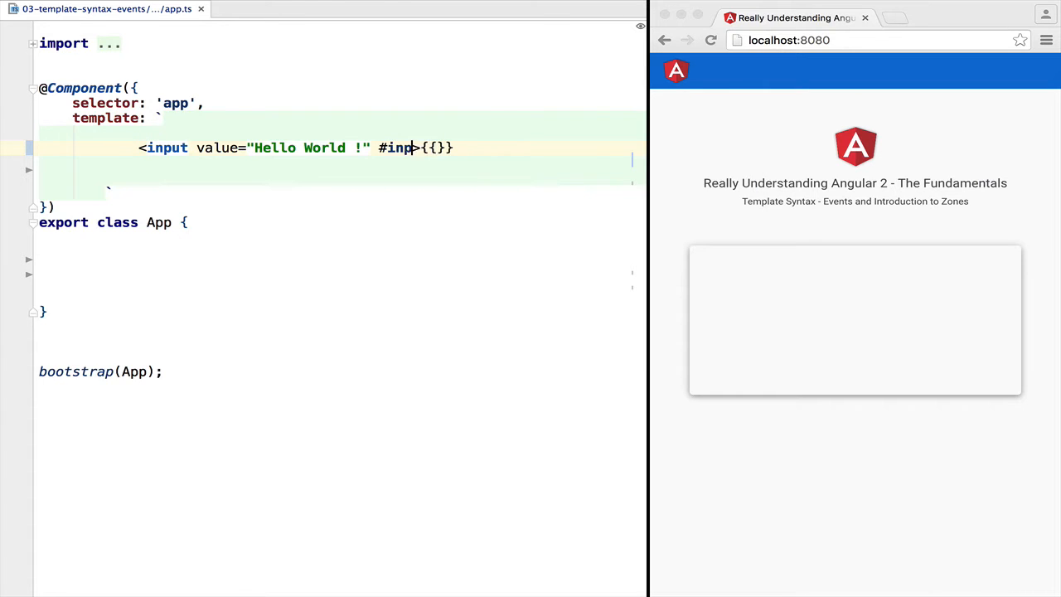
pyautogui.write('ut>{{in')
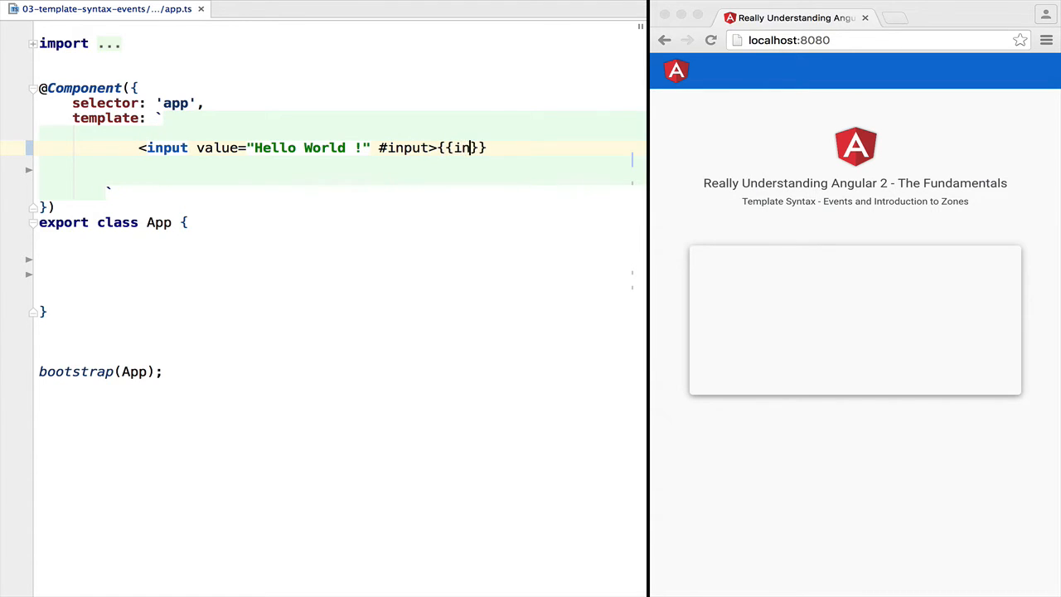
pyautogui.write('put.value')
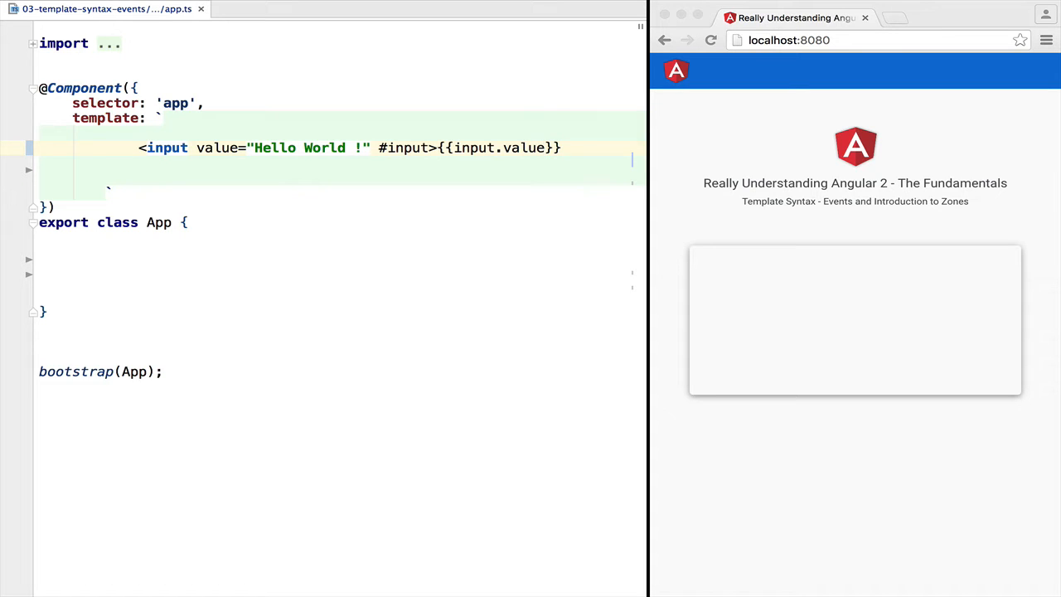
pyautogui.moveTo(265, 162)
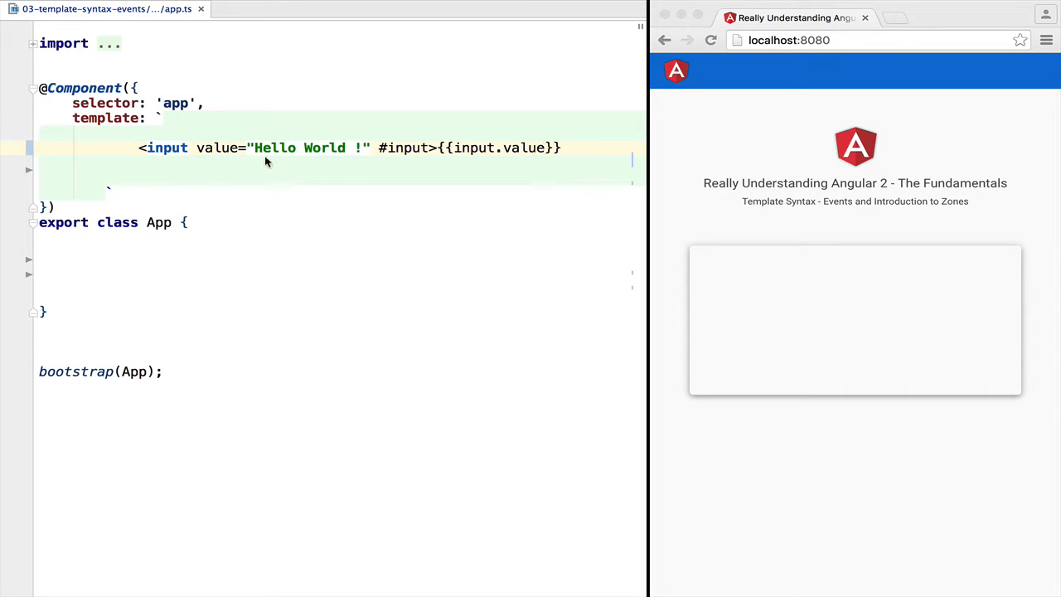
# Reload the app, edit the input to 'Hello !', and begin a button tag in the template.
pyautogui.click(710, 40)
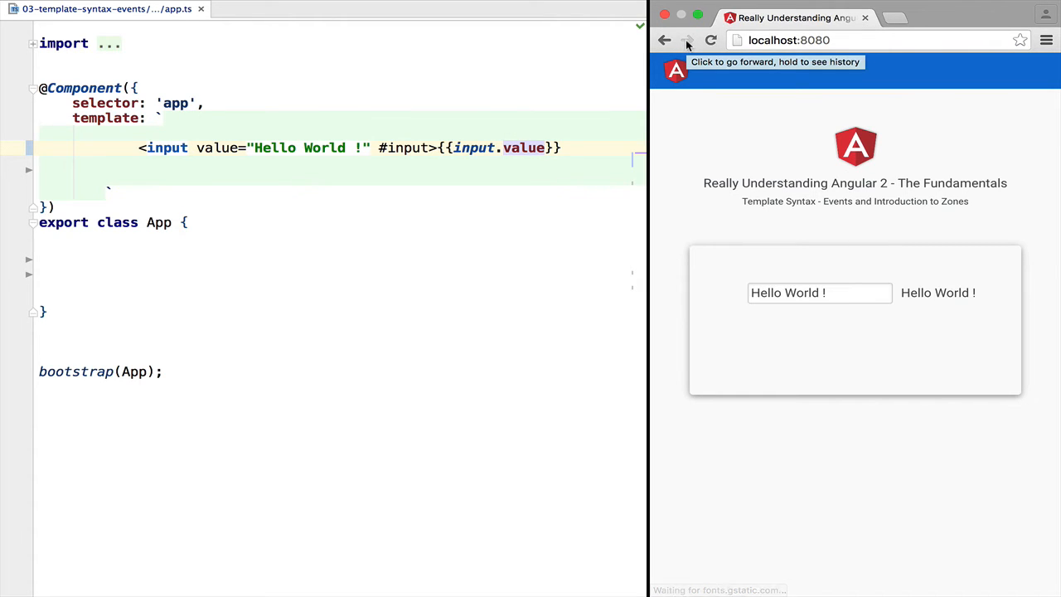
pyautogui.click(819, 292)
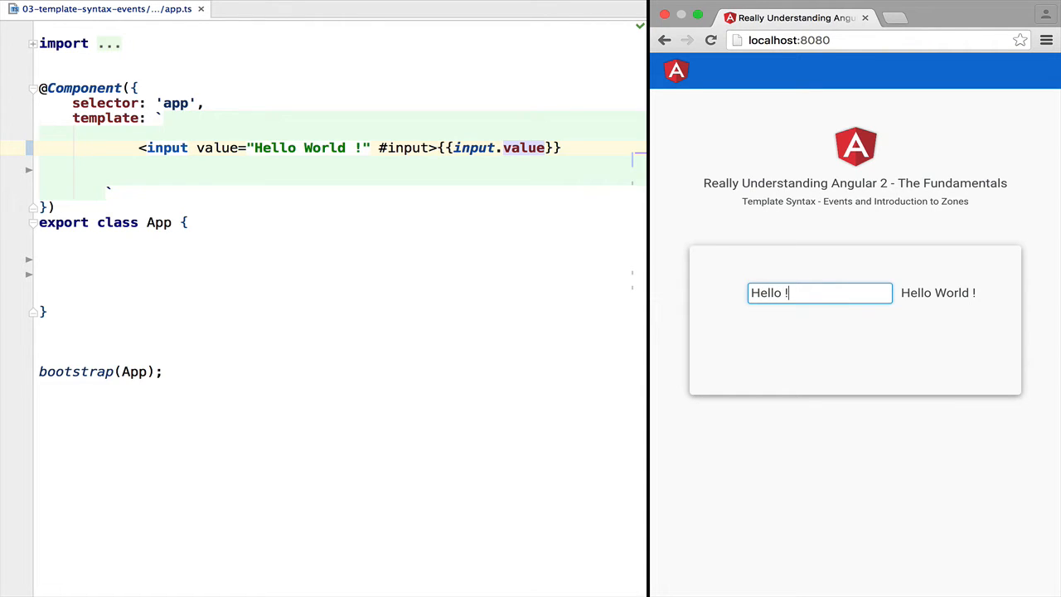
pyautogui.write('<button></button>')
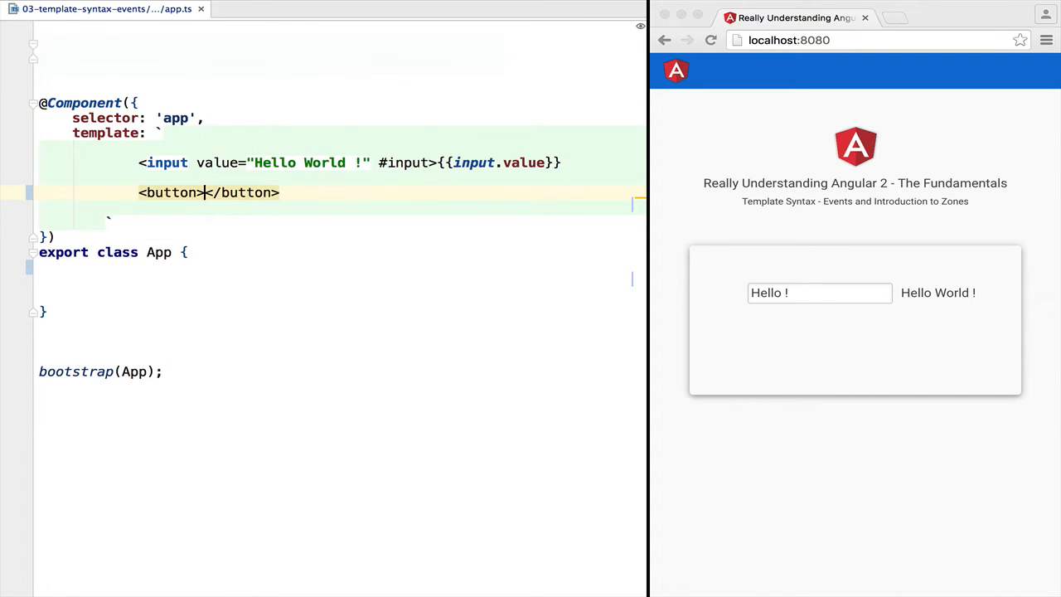
# Make the template button read 'Click Me' and call onClick() on click.
pyautogui.write('Click M')
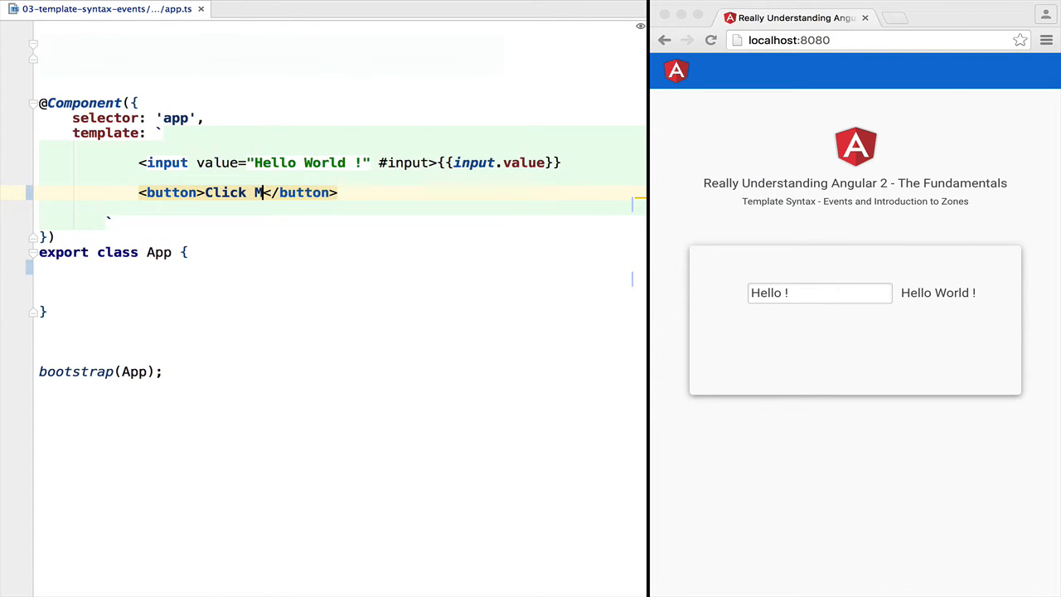
pyautogui.write('e')
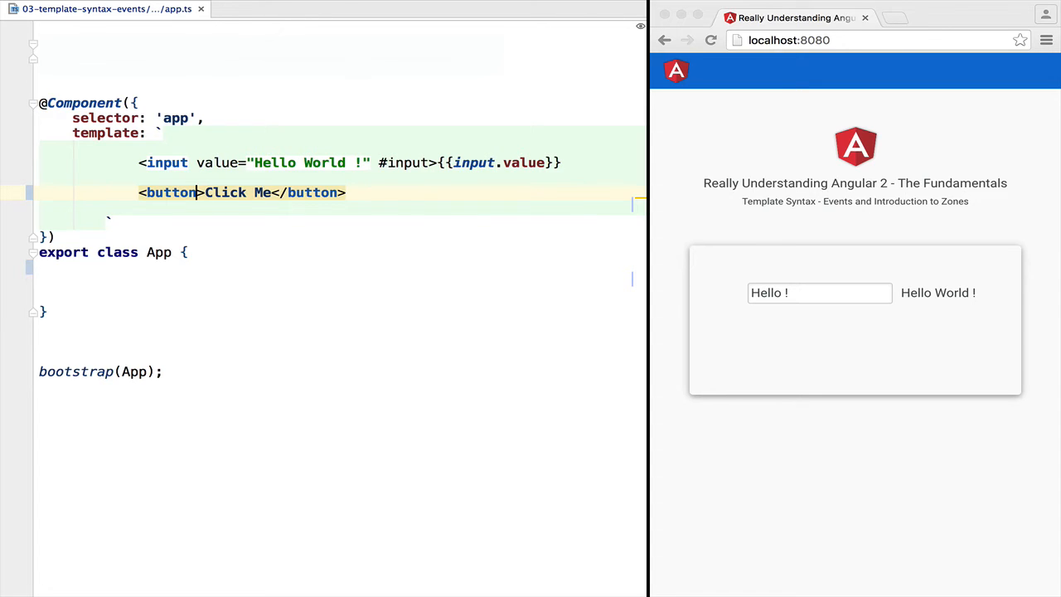
pyautogui.write('(click)="')
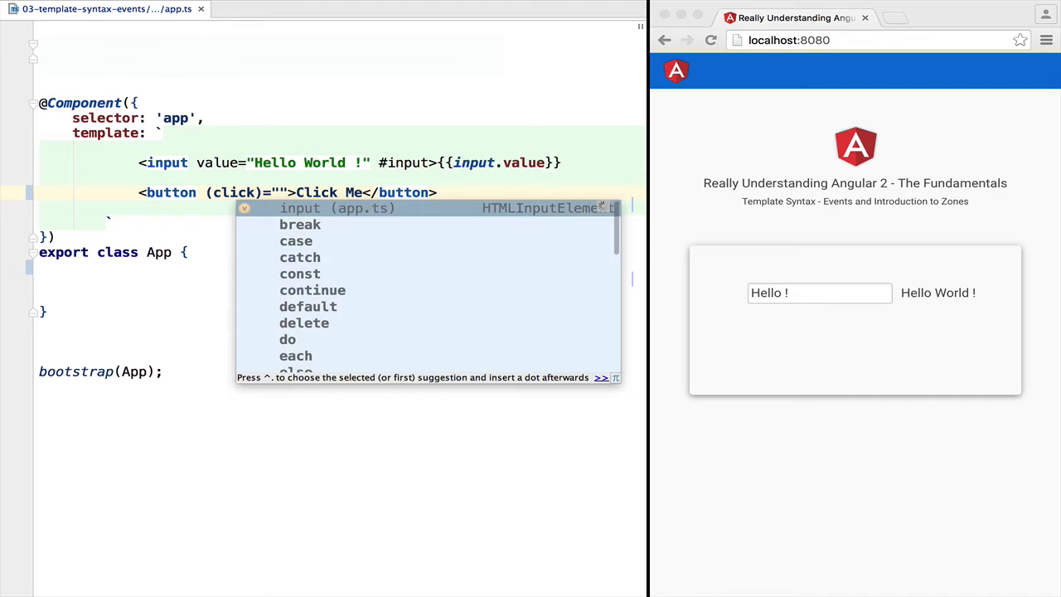
pyautogui.write('onClick(')
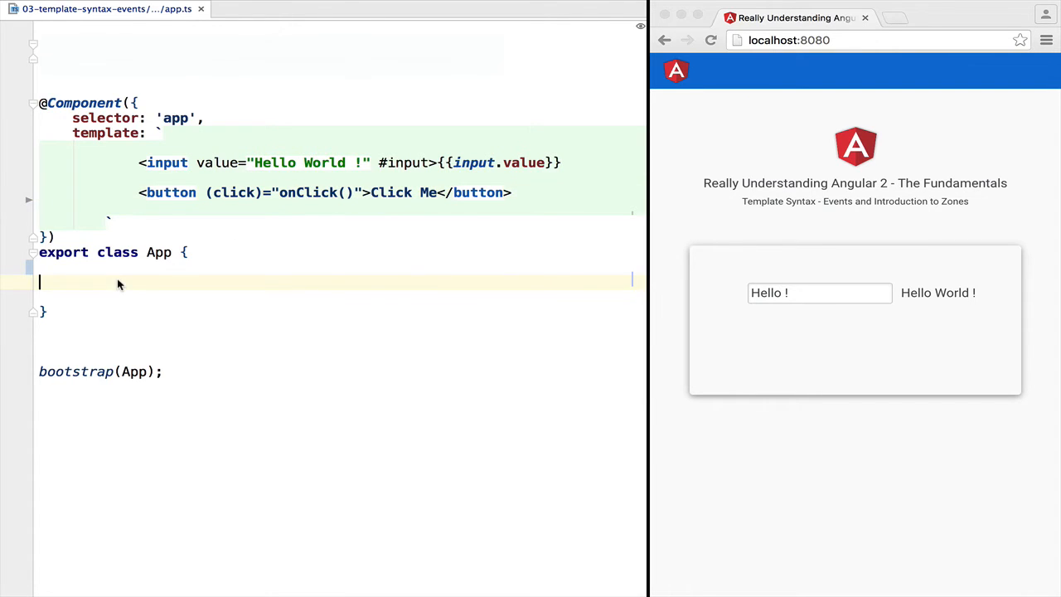
# Add an onClick() method to the App class that calls alert("Hello !").
pyautogui.write('onClic')
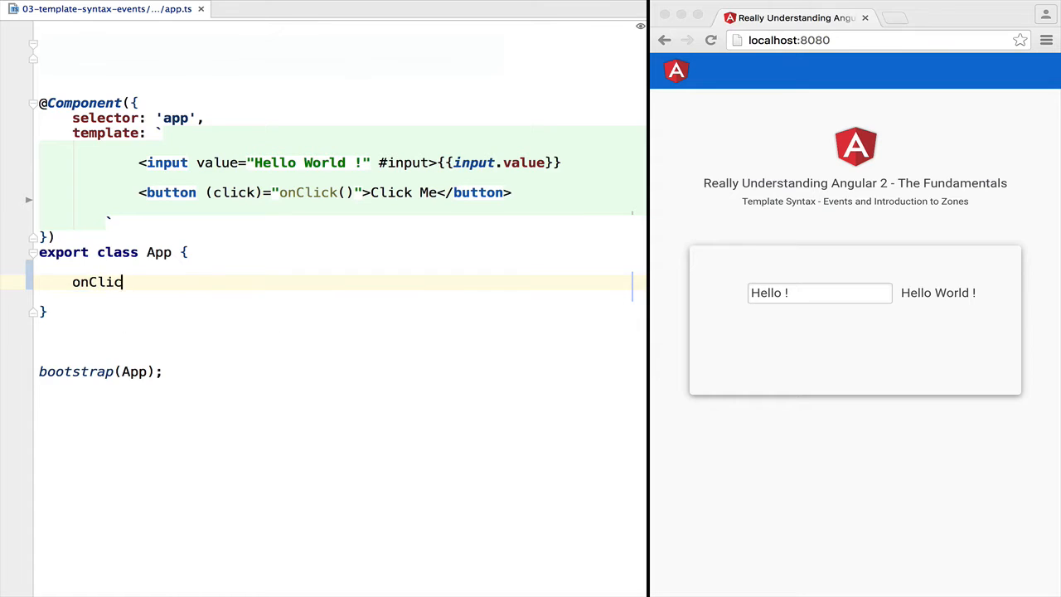
pyautogui.write('k() {}')
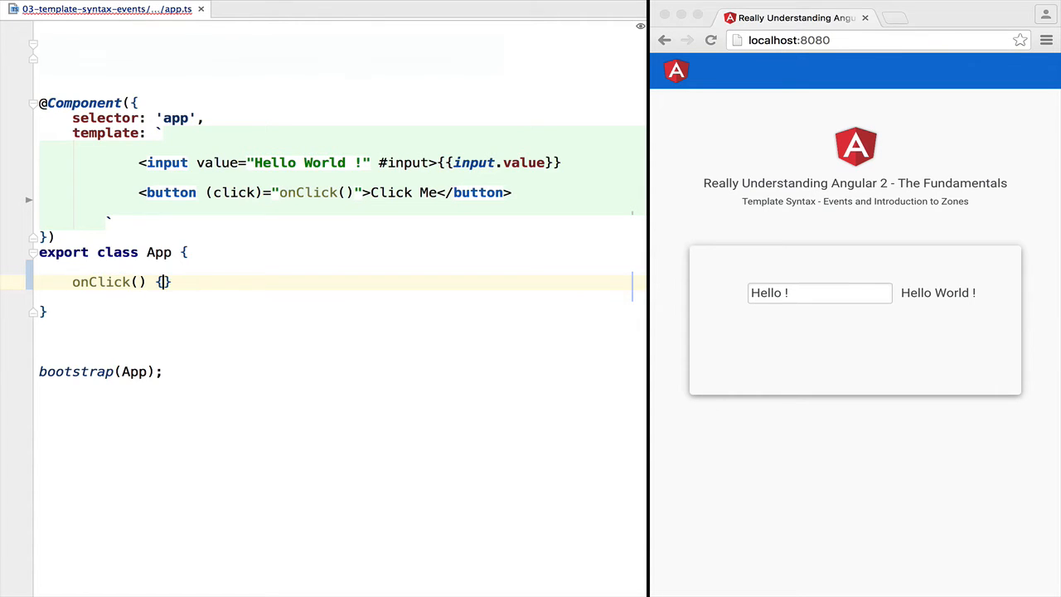
pyautogui.write('aler')
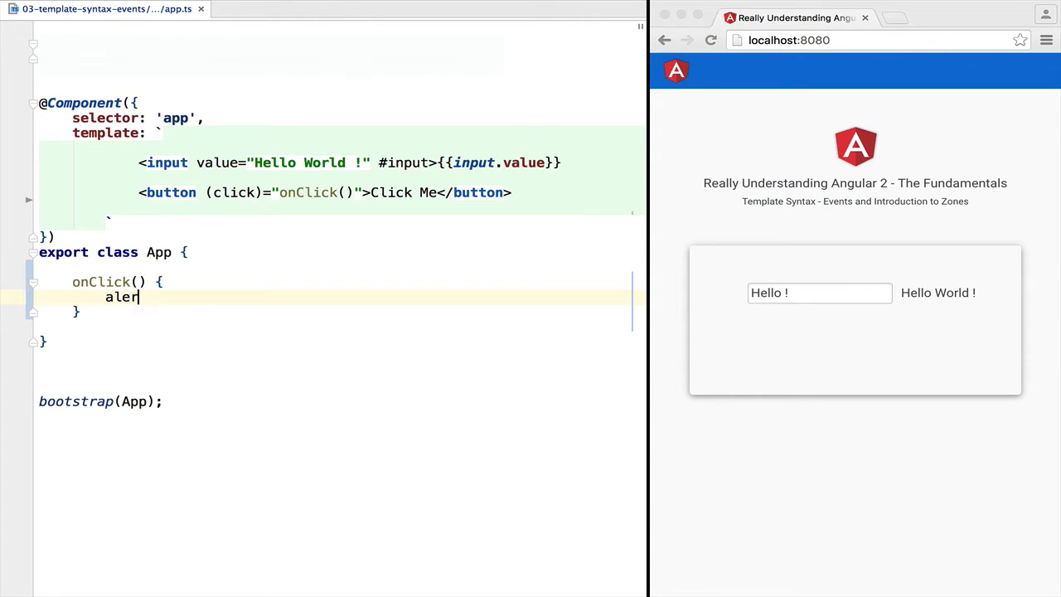
pyautogui.write('t();')
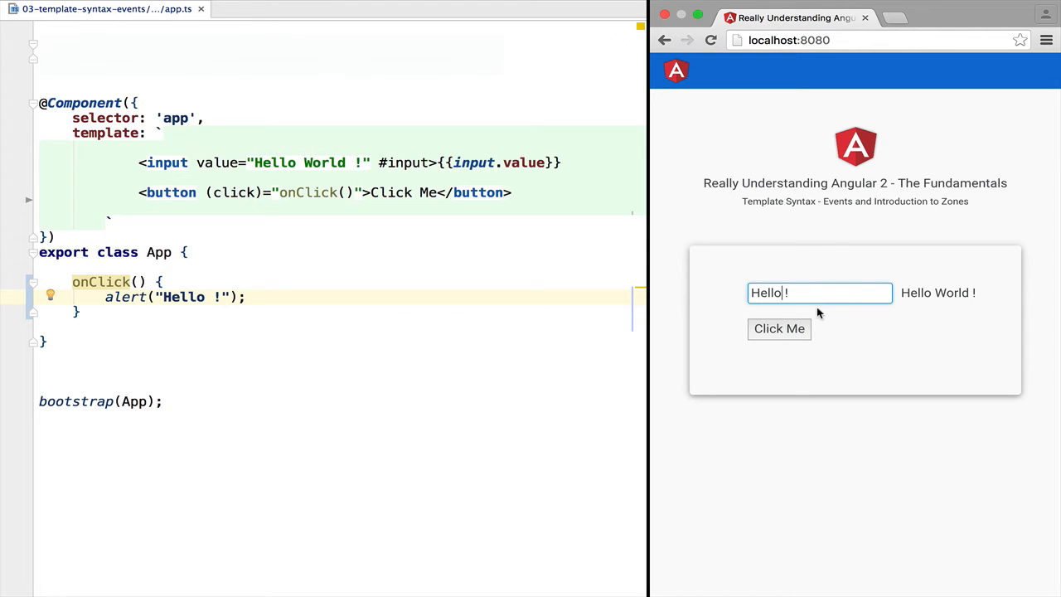
# Trigger the 'Hello !' alert with Click Me and dismiss it.
pyautogui.click(779, 328)
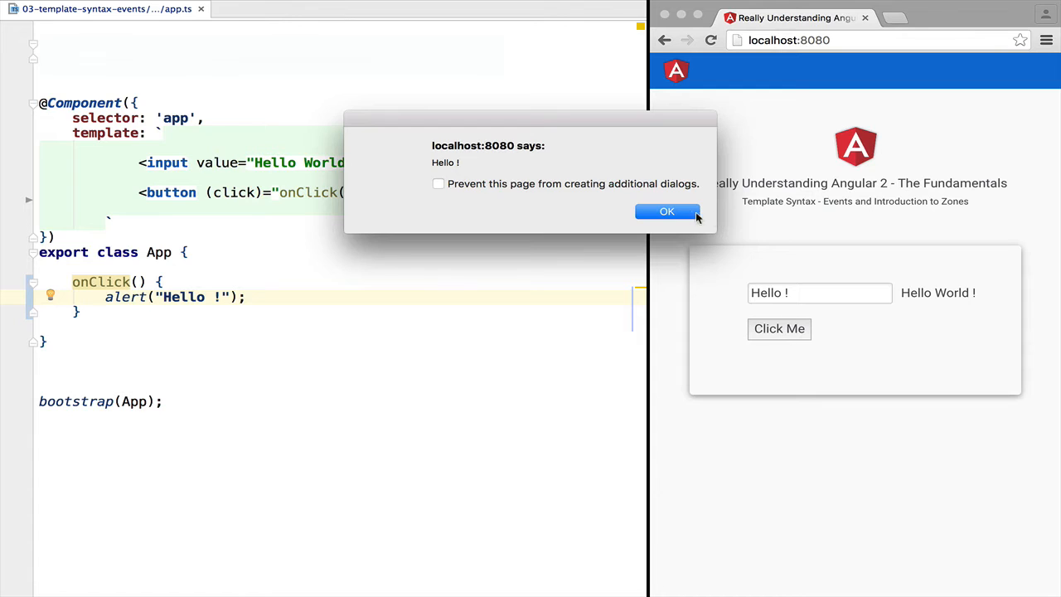
pyautogui.click(667, 211)
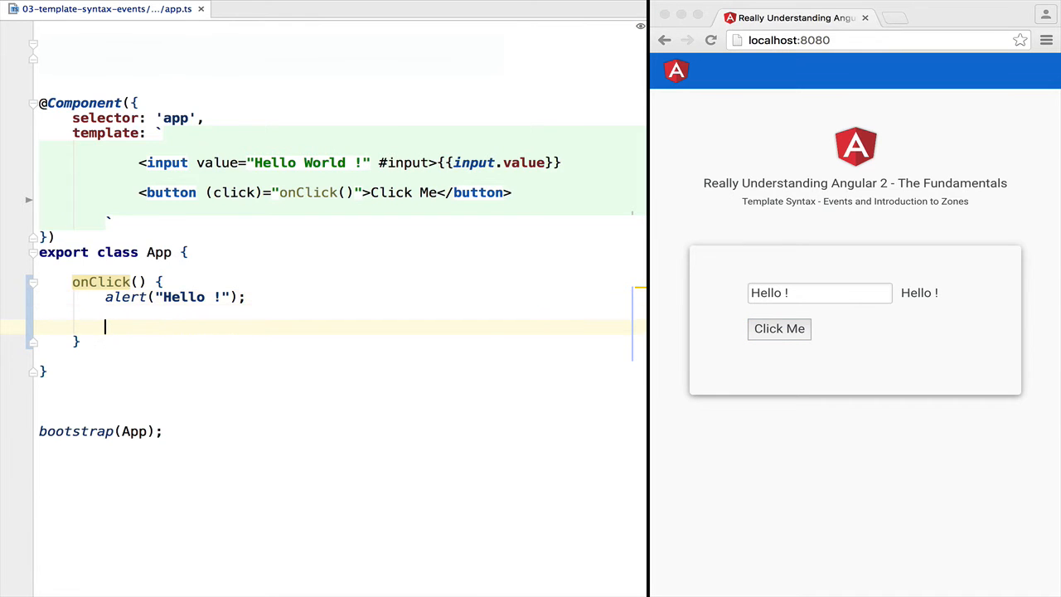
# Add debugger; to onClick, reload the app, and rerun the Click Me alert.
pyautogui.write('debugger;')
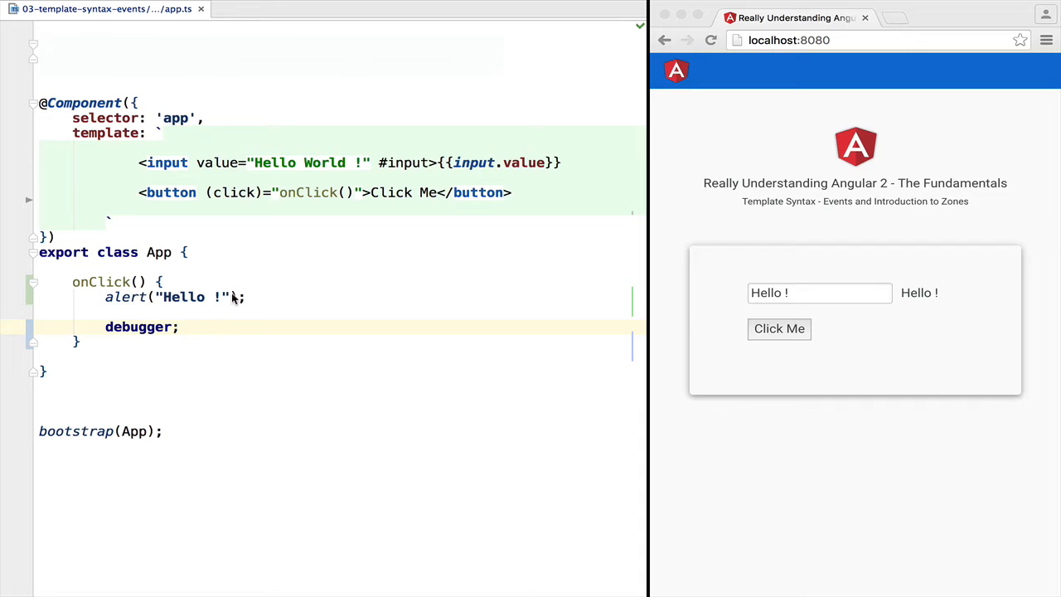
pyautogui.click(709, 39)
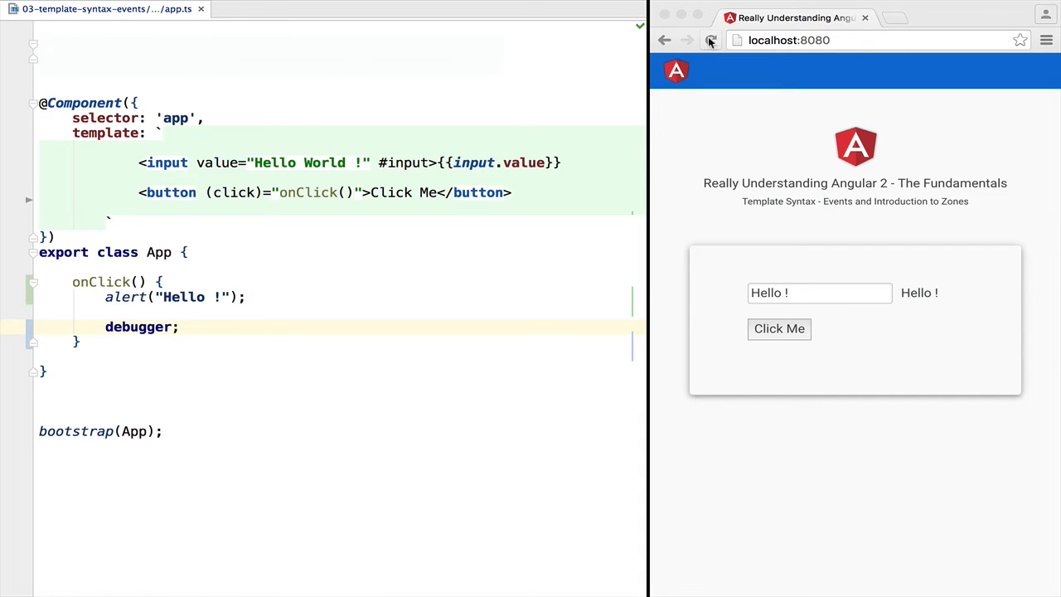
pyautogui.click(709, 39)
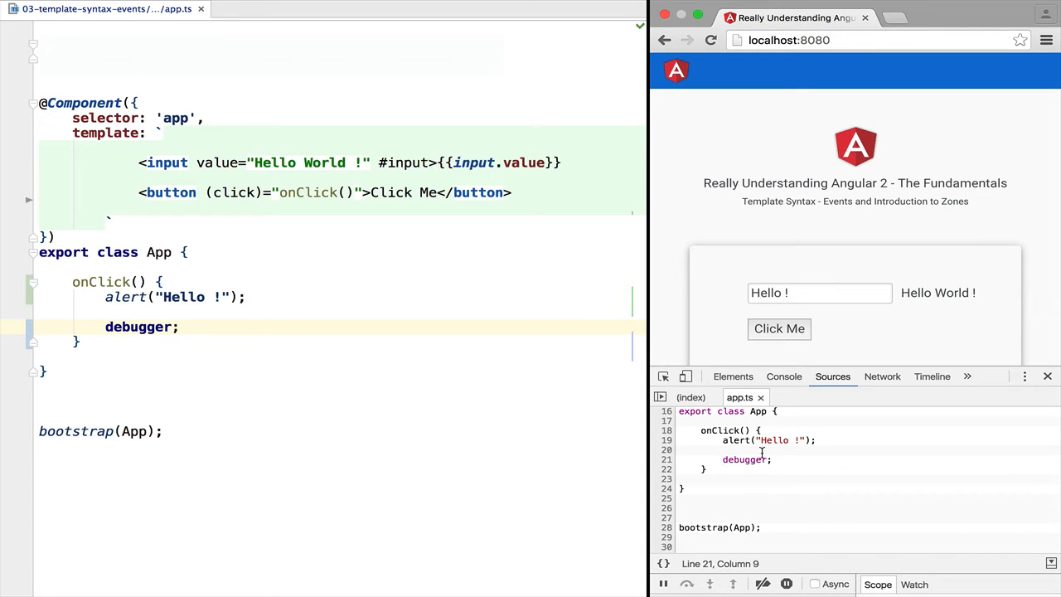
pyautogui.click(779, 329)
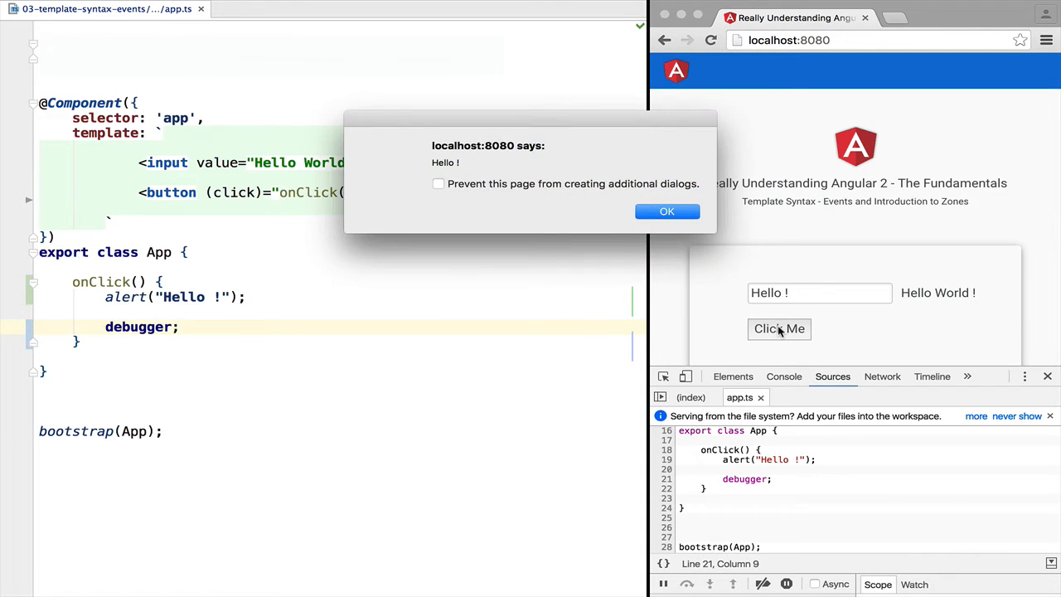
pyautogui.click(666, 211)
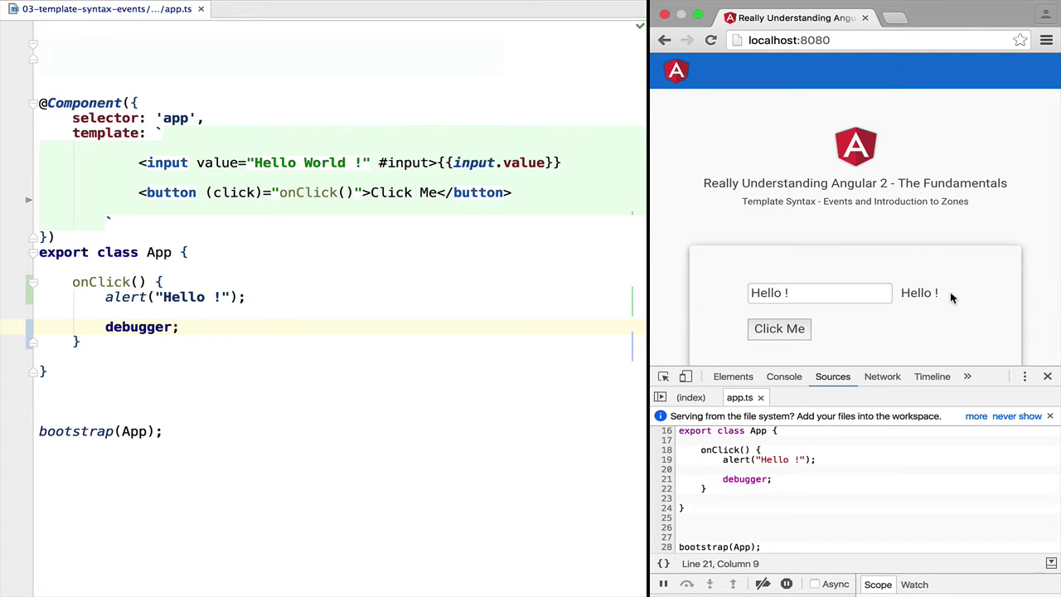
pyautogui.doubleClick(918, 292)
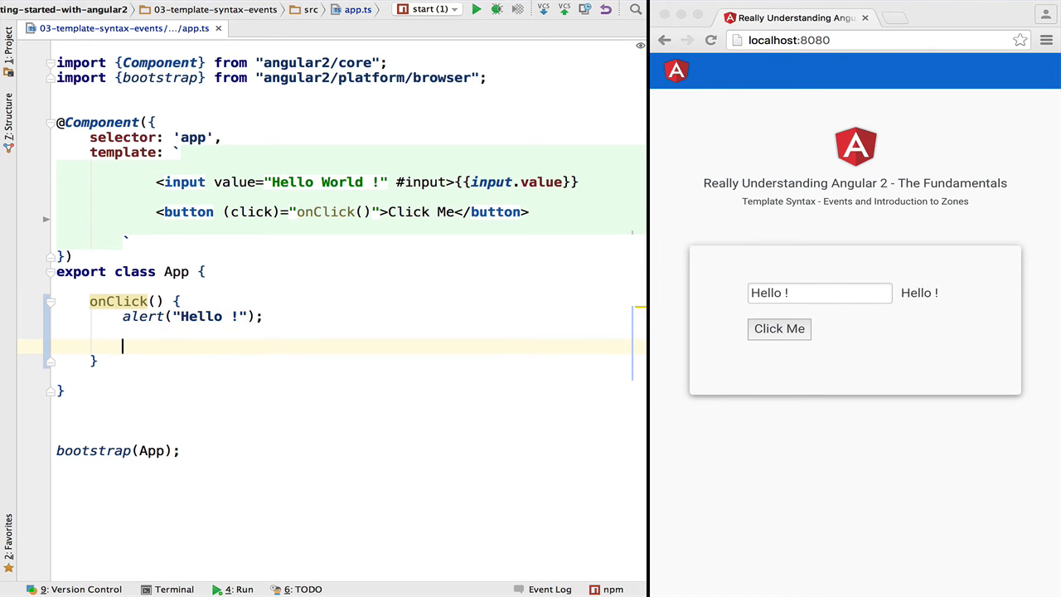
# Put debugger; after the alert, run Click Me, then select the 'Hello !' text.
pyautogui.write('debugger')
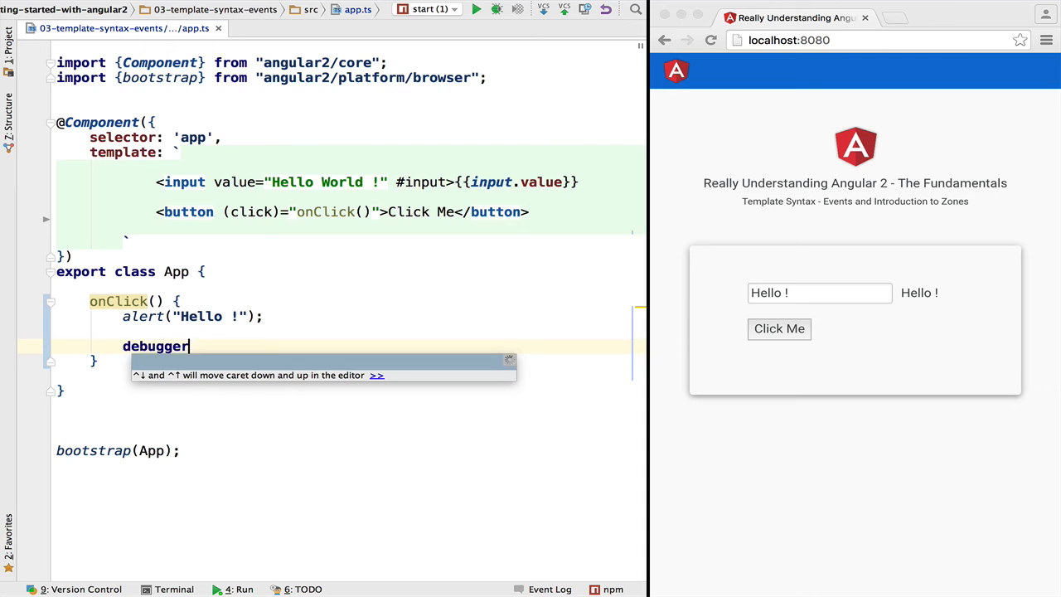
pyautogui.write(';')
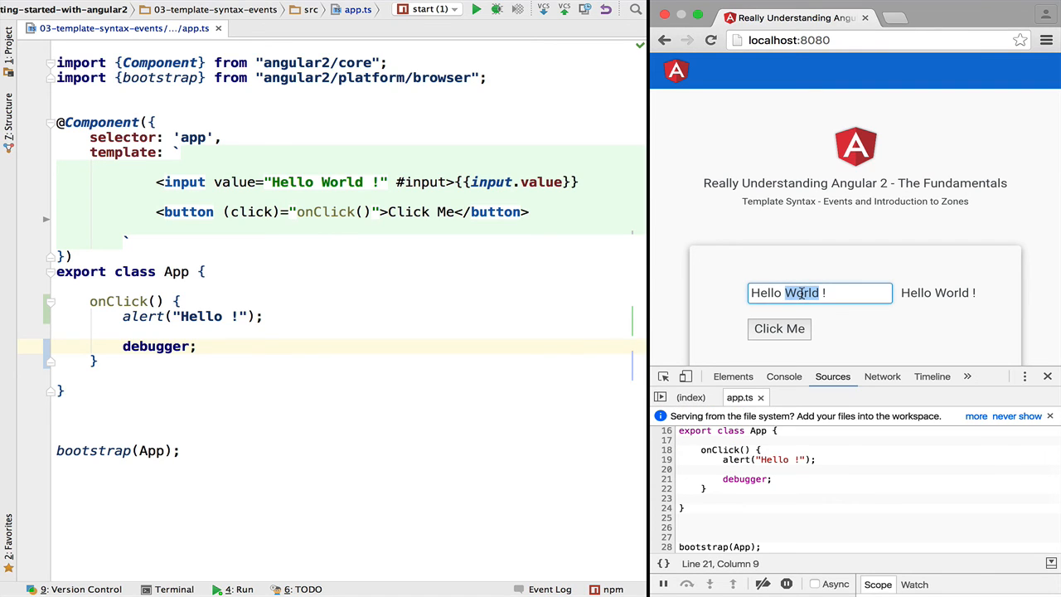
pyautogui.click(778, 329)
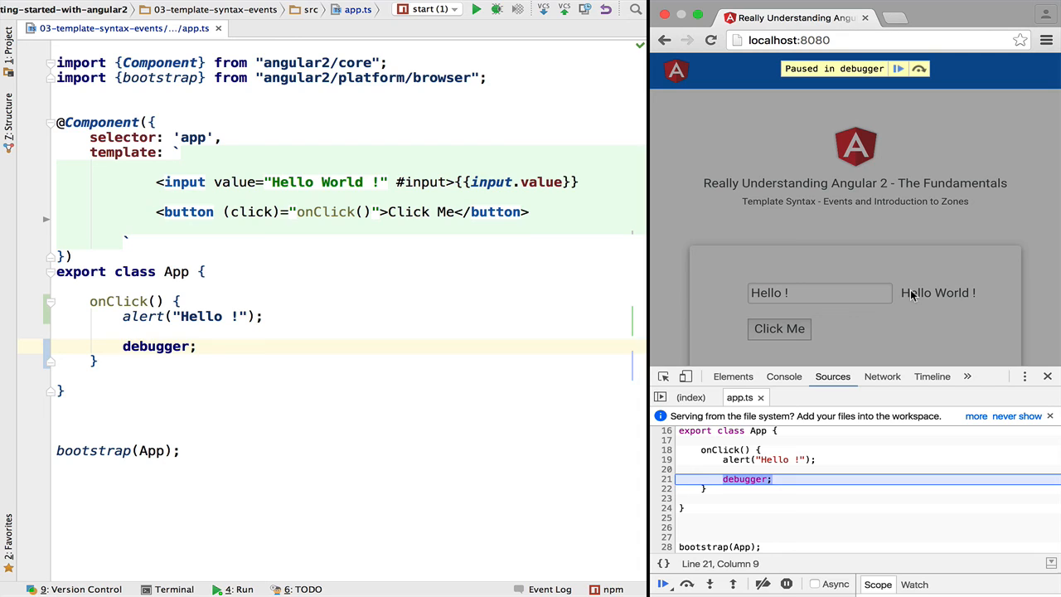
pyautogui.moveTo(926, 265)
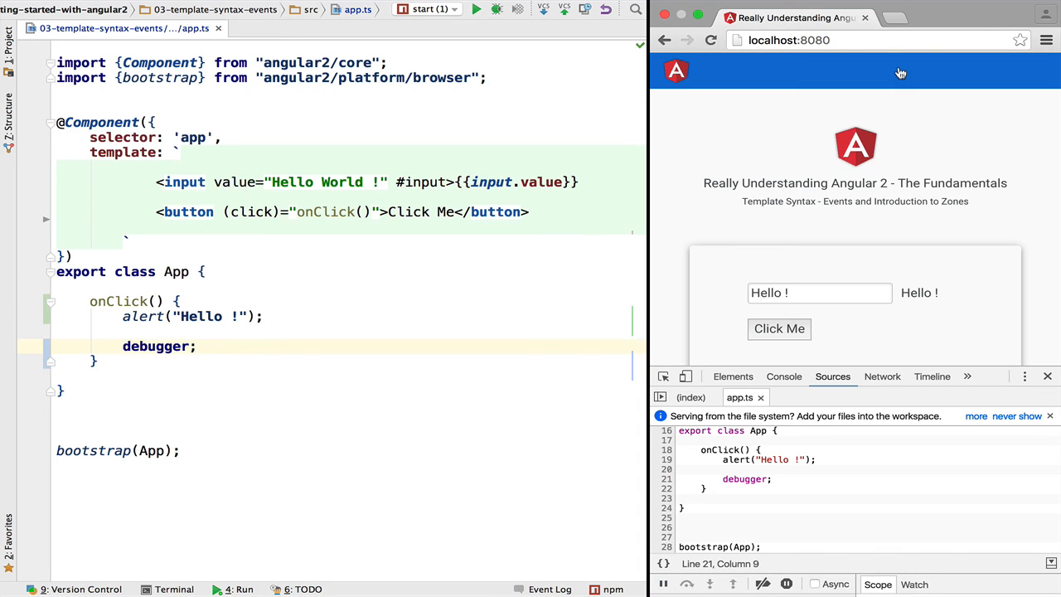
pyautogui.doubleClick(918, 292)
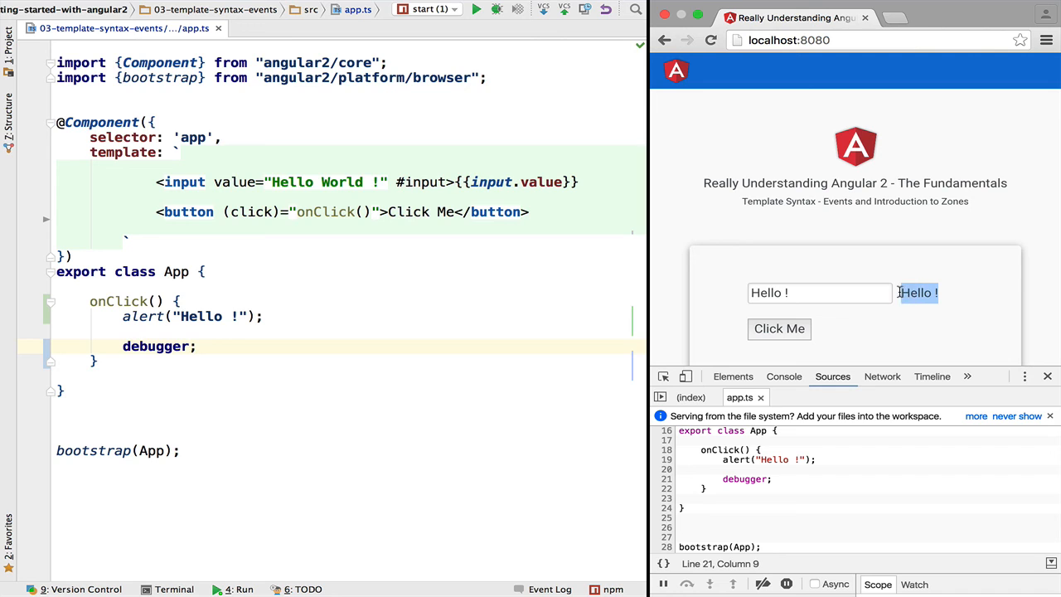